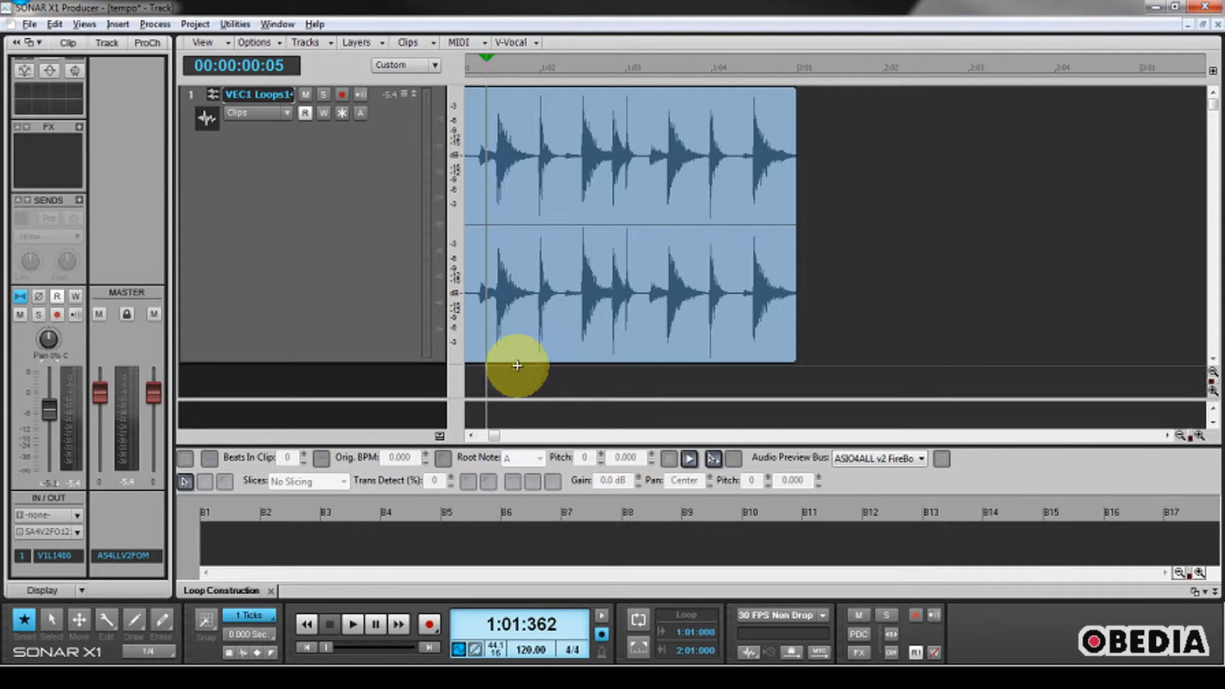
mouse_move(513, 365)
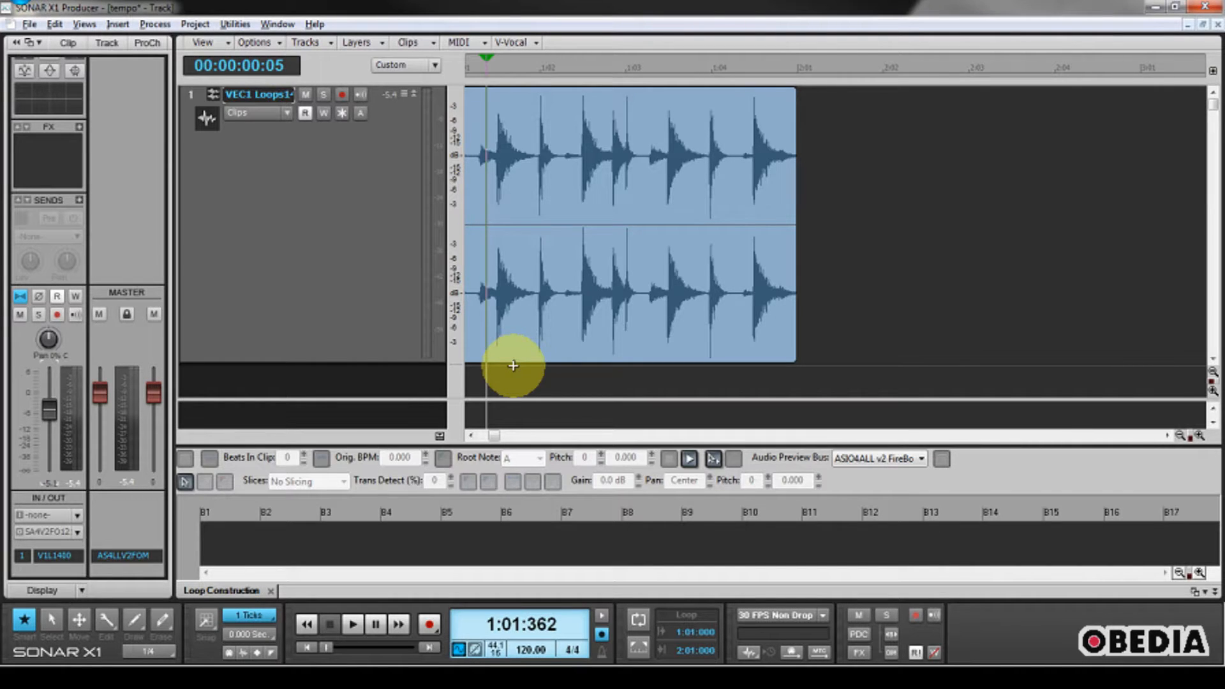
mouse_move(513, 367)
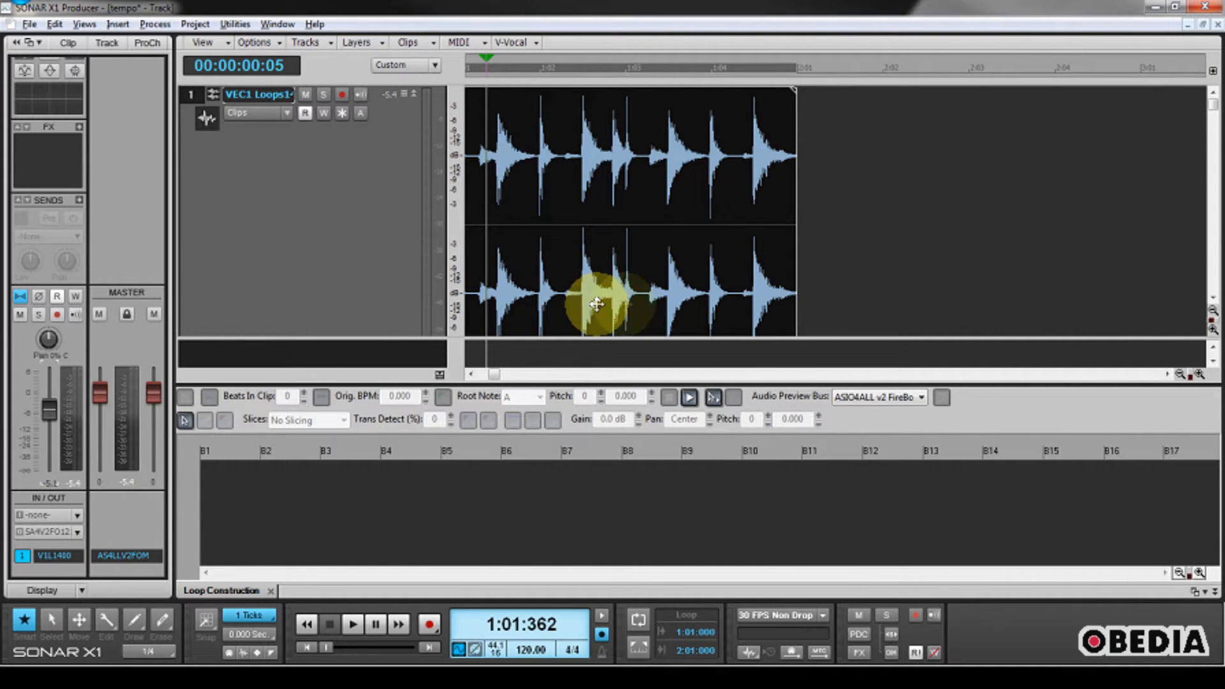
mouse_move(726, 359)
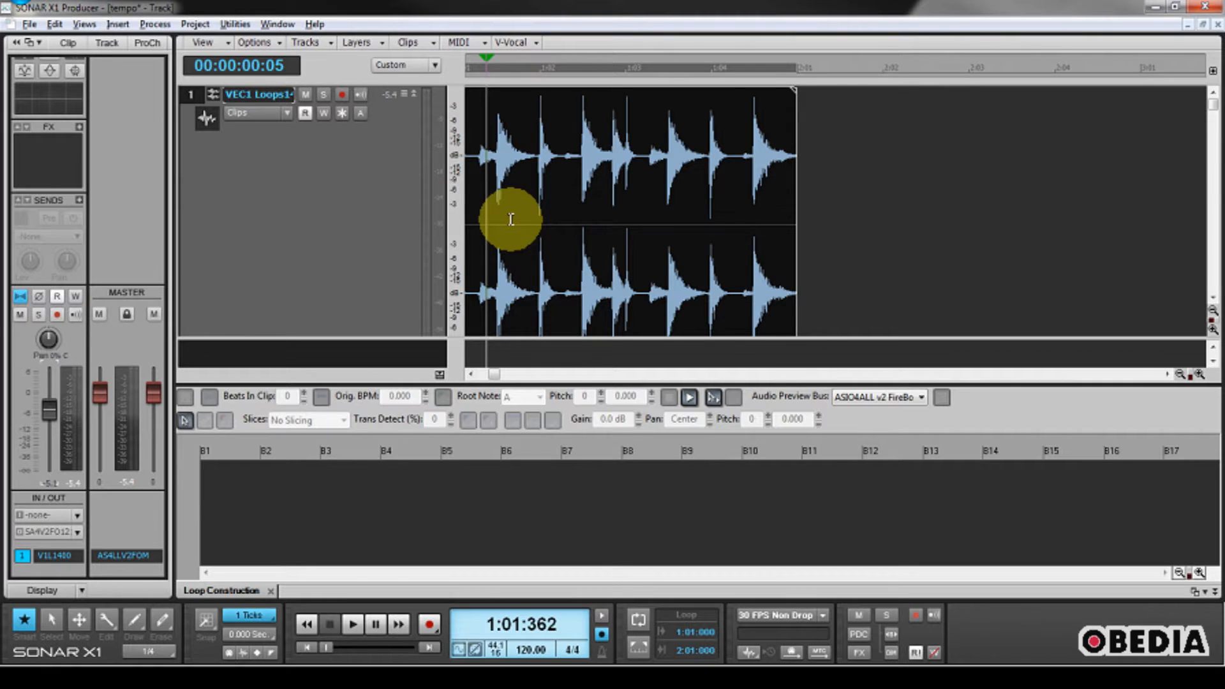
mouse_move(554, 354)
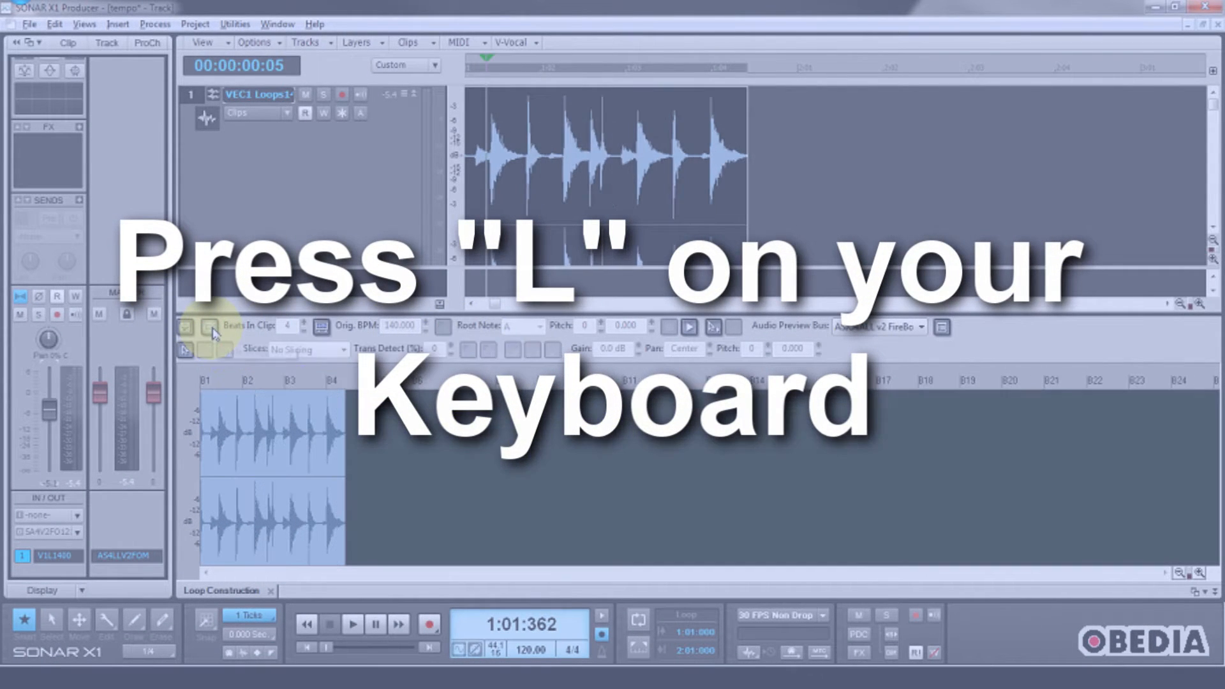
Step: Disable looping on the selected 4-beat, 140 BPM drum clip with the L key
key(l)
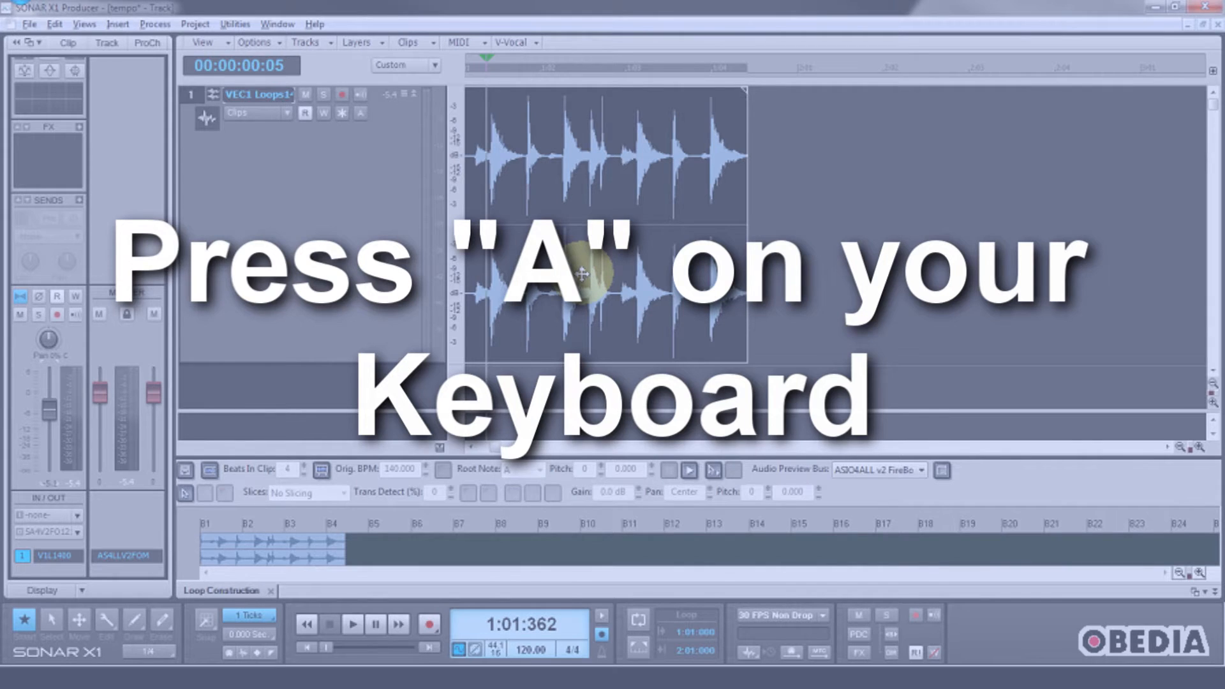
Step: Turn on AudioSnap for the drum clip and set it to Clip Follows Project
key(a)
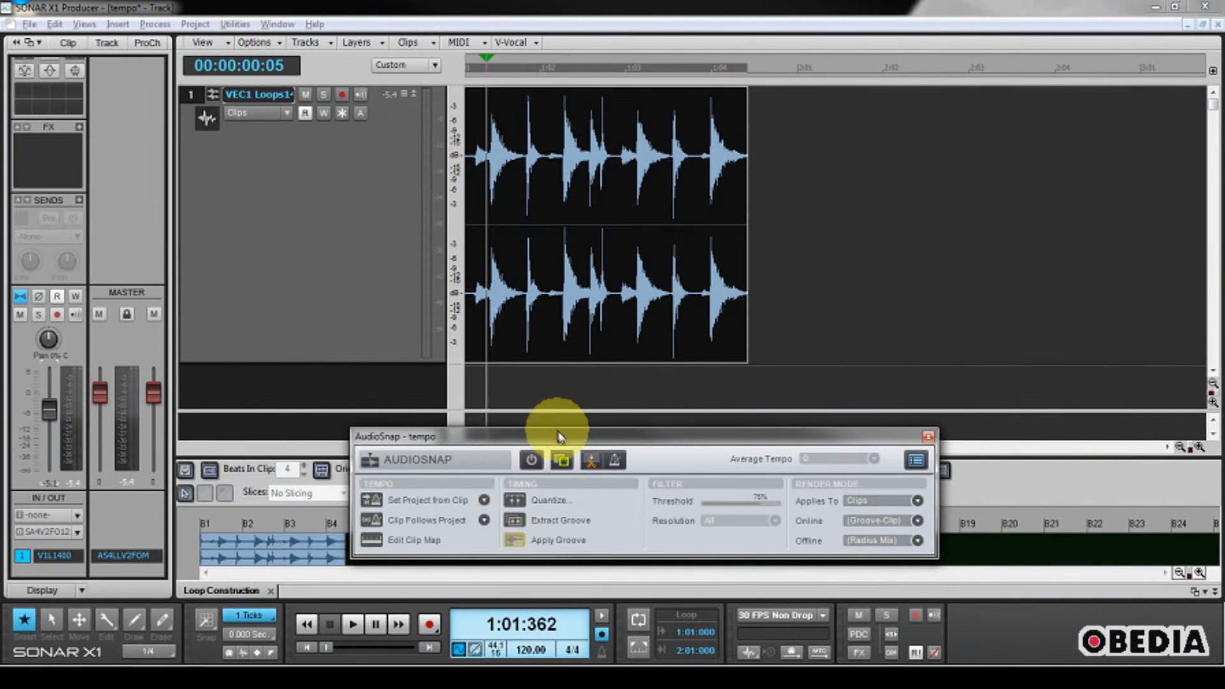
drag(554, 436, 591, 365)
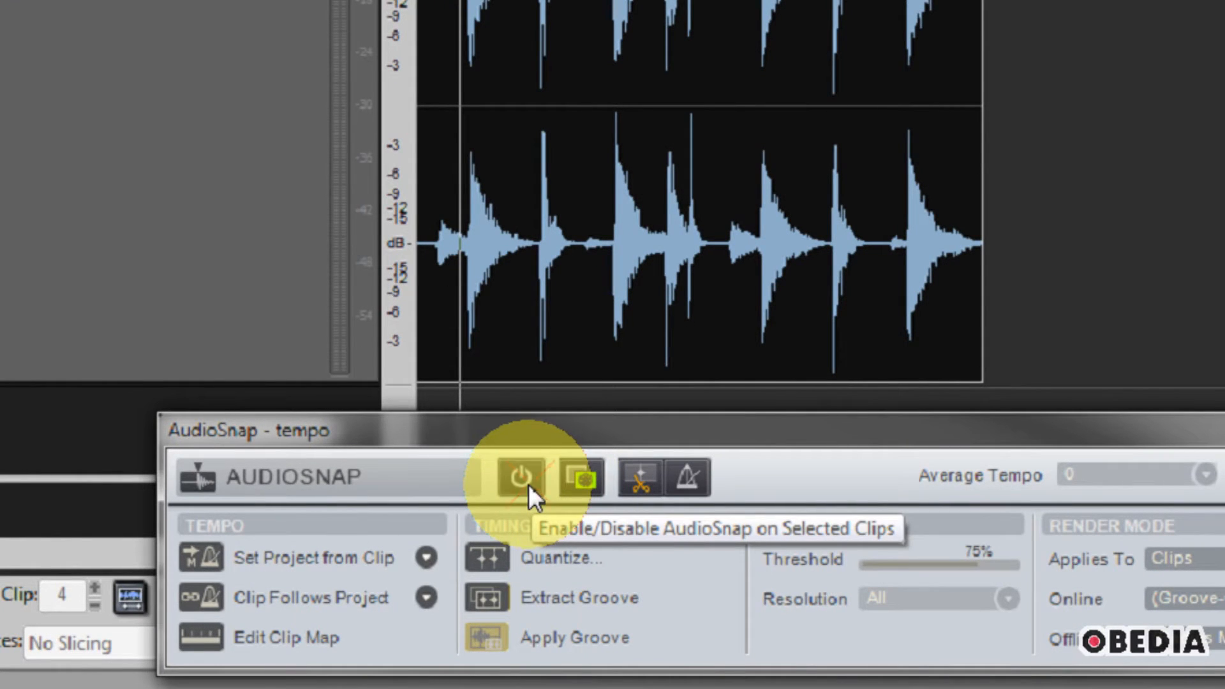
click(519, 478)
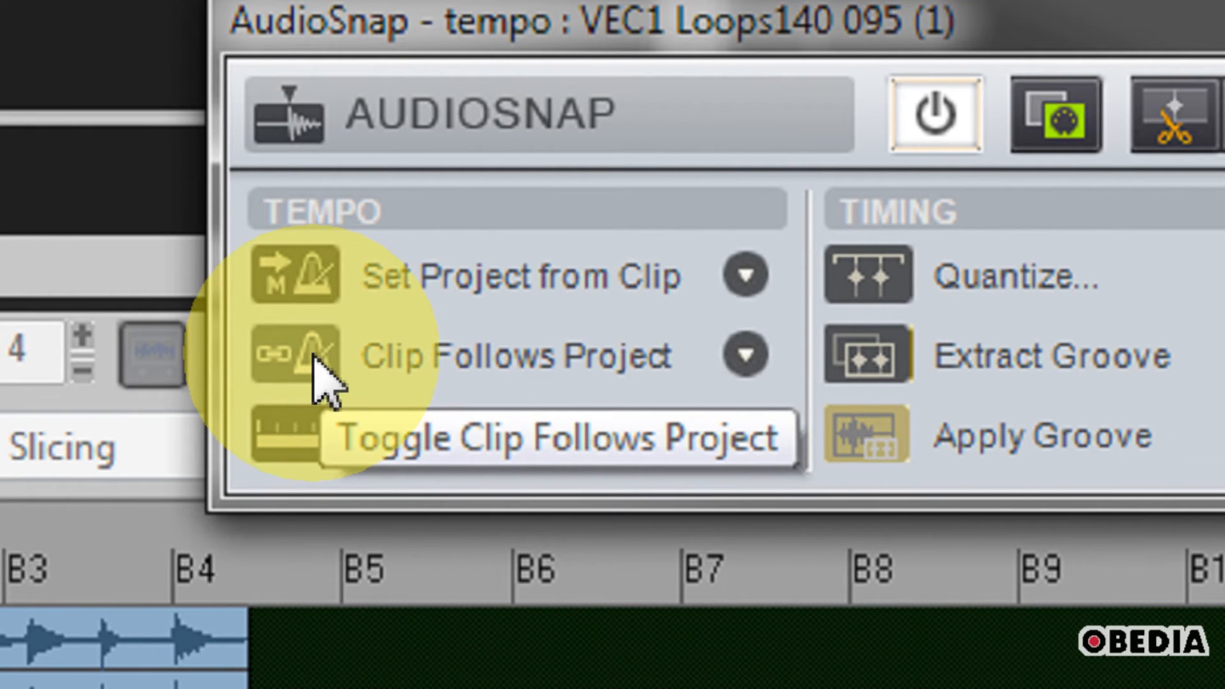
click(296, 356)
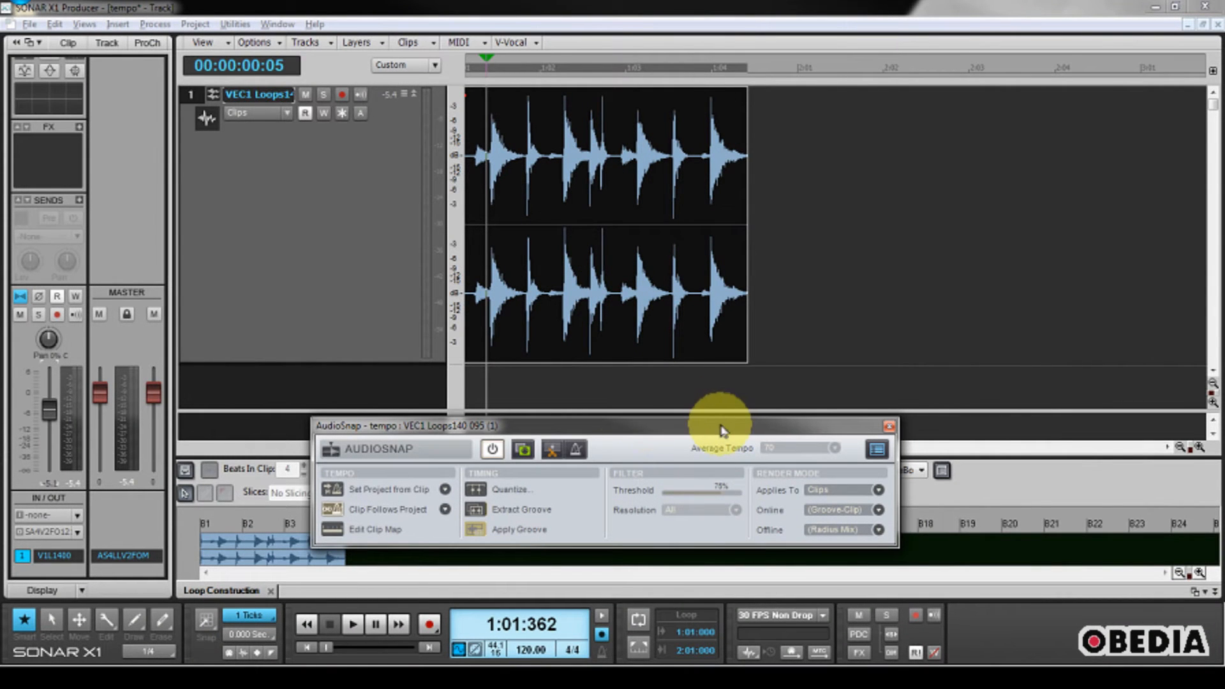
mouse_move(891, 434)
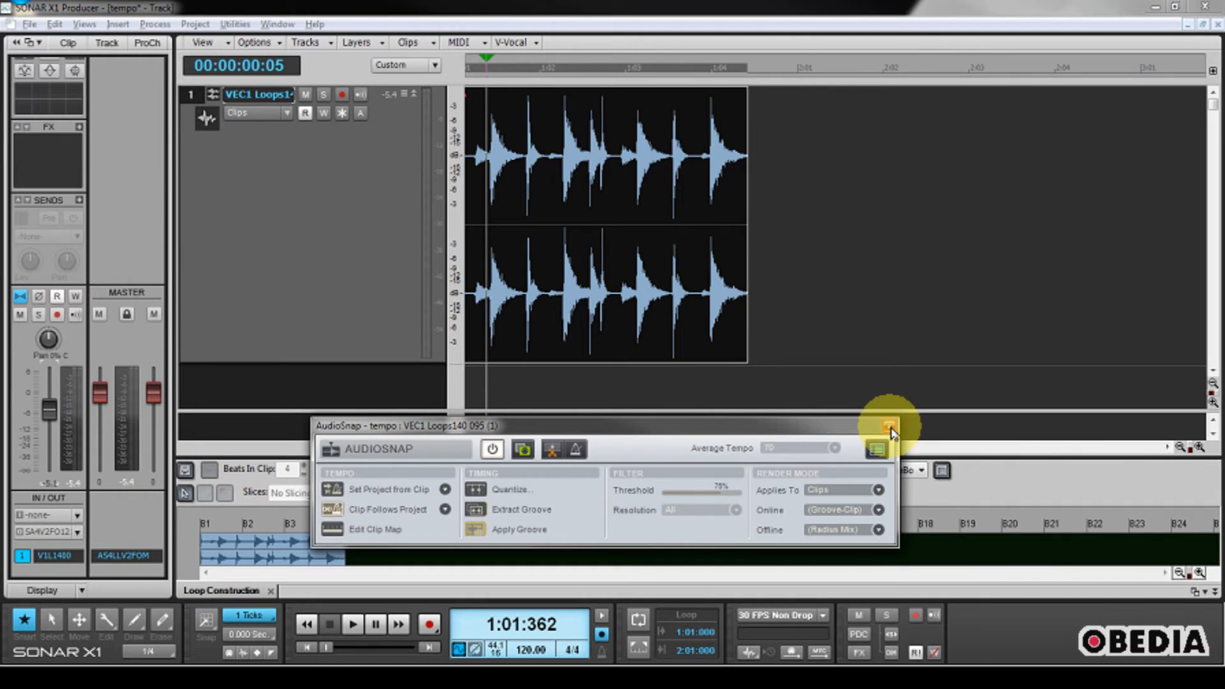
Step: Close the AudioSnap palette and change the Control Bar tempo from 120 to 160 BPM
click(887, 425)
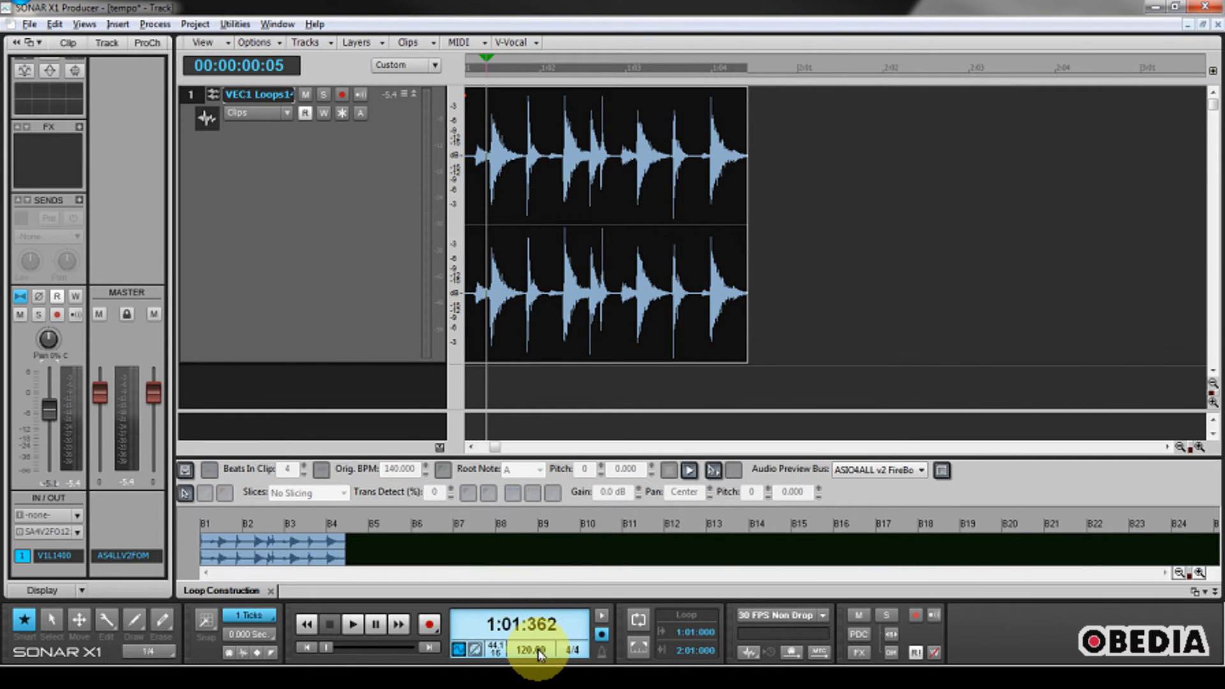
click(352, 624)
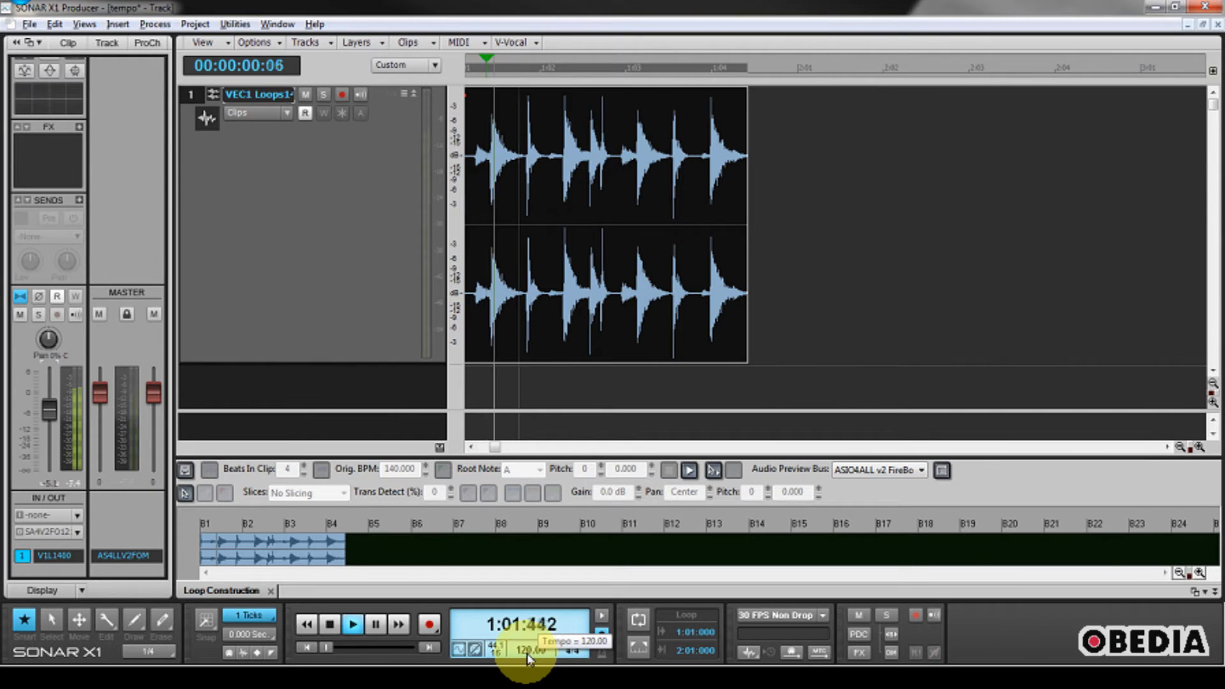
click(638, 623)
text(160)
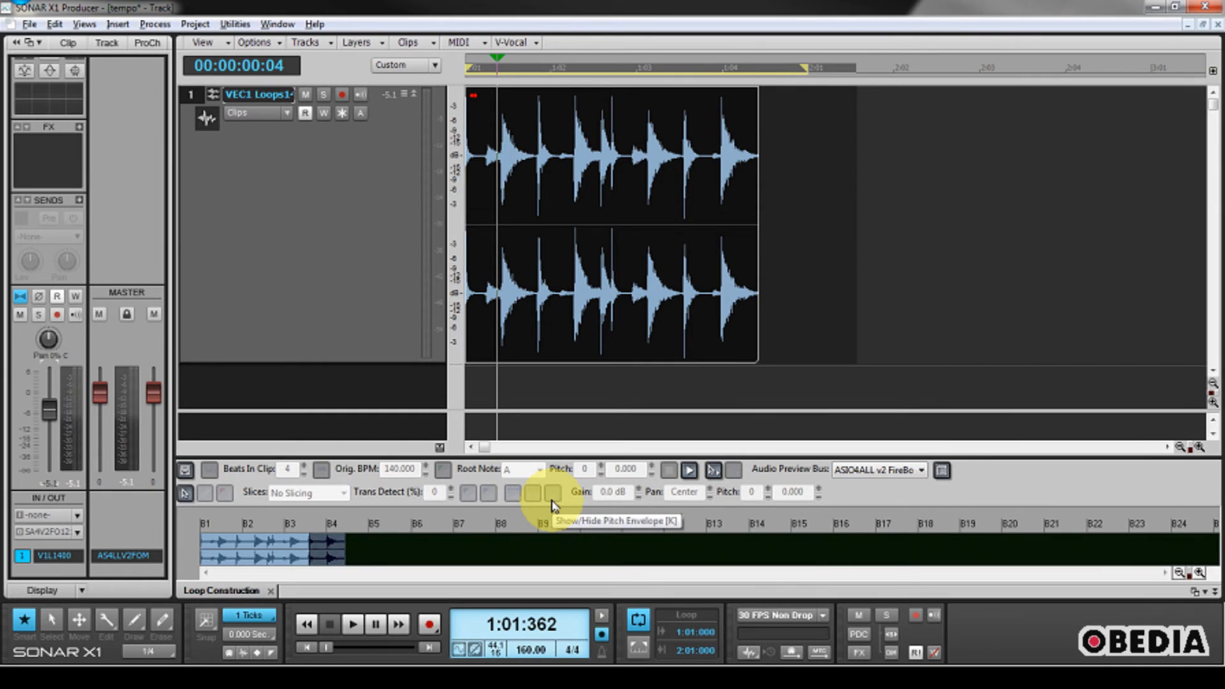
mouse_move(588, 350)
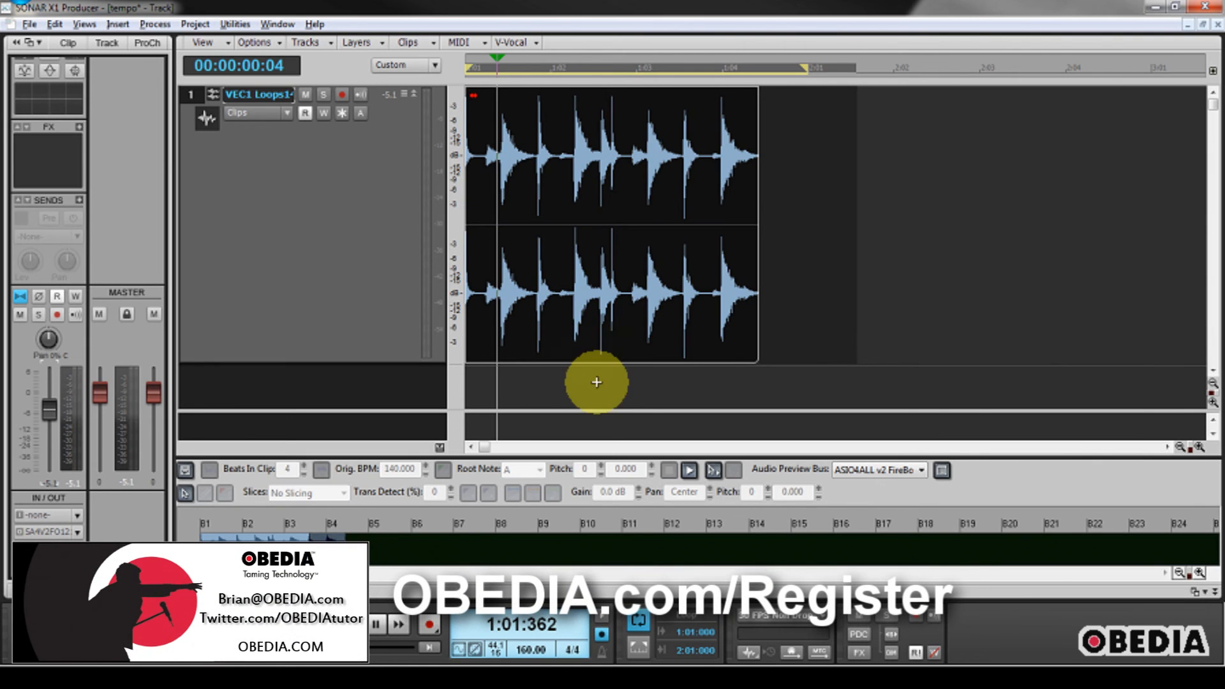
mouse_move(600, 386)
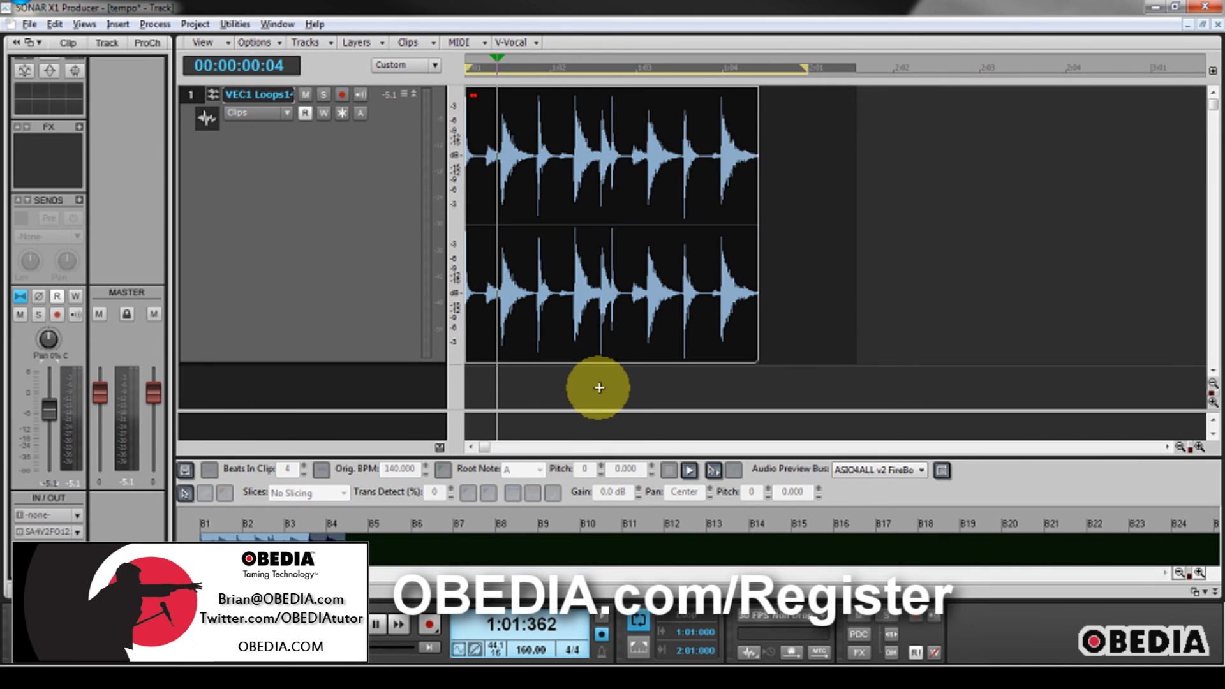
mouse_move(593, 394)
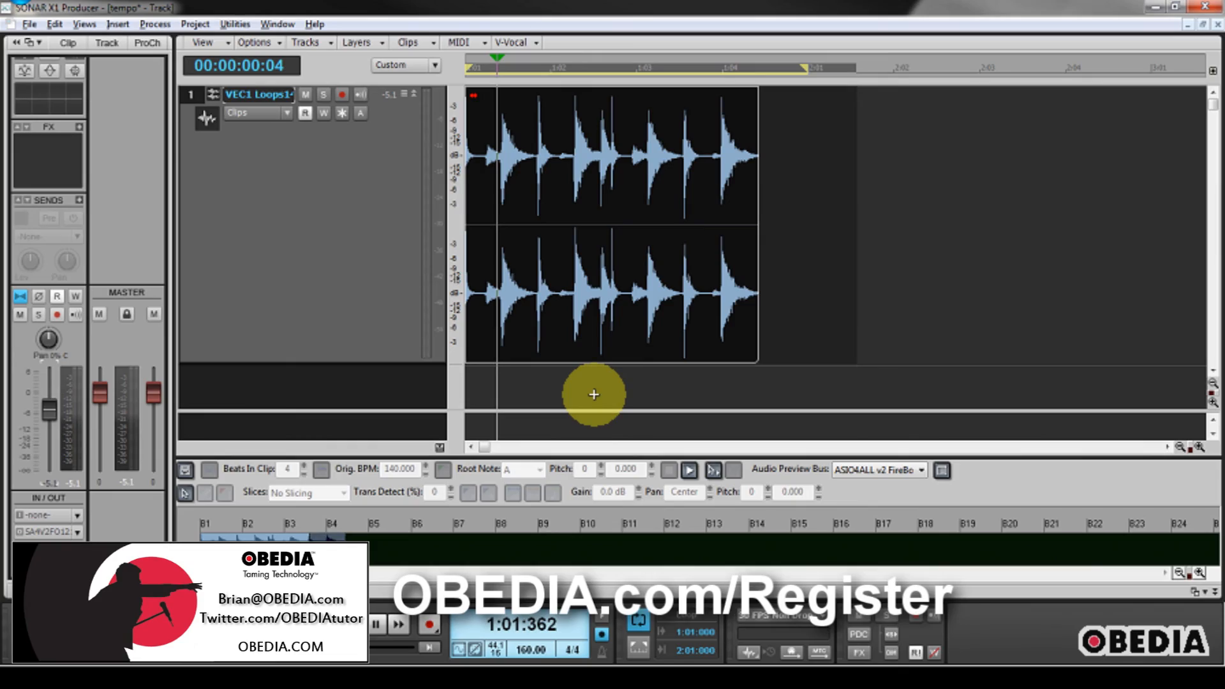